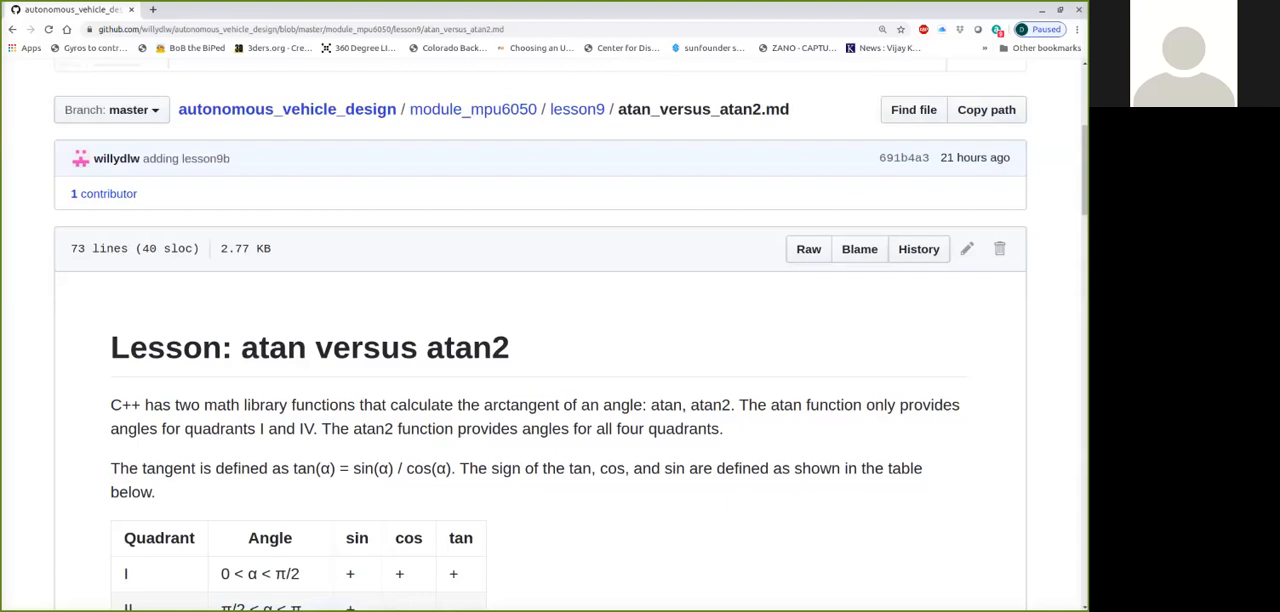
Scroll the atan_versus_atan2.md lesson down until the whole quadrant sign table is visible.
{"action": "scroll", "scroll_direction": "down", "scroll_amount": 3}
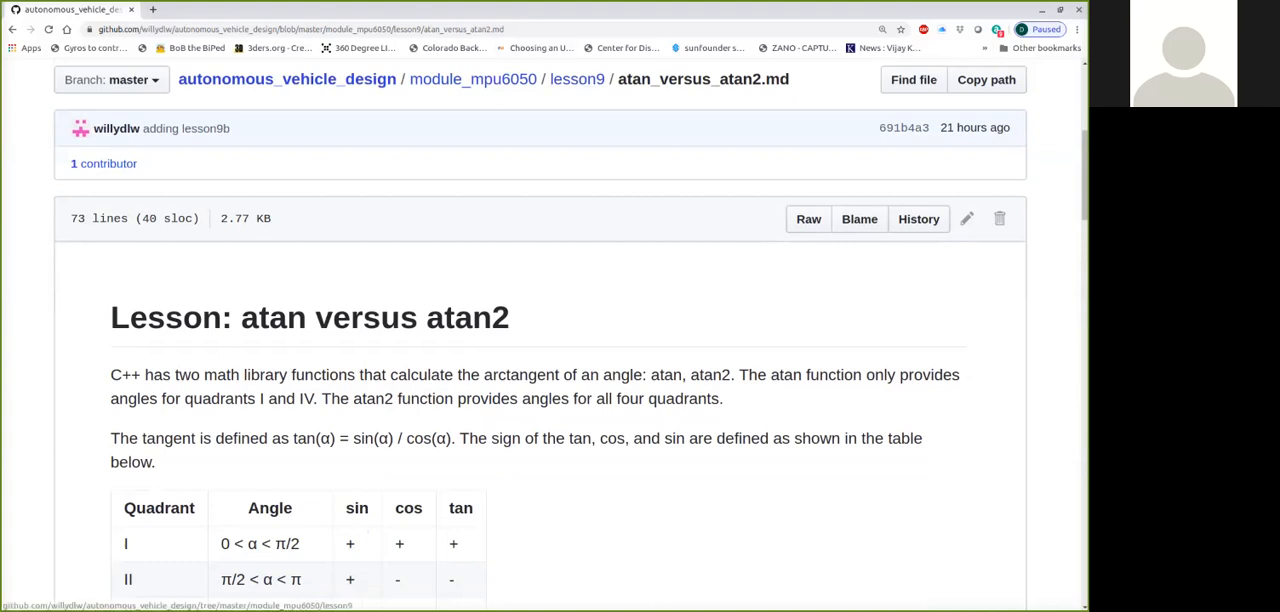
{"action": "scroll", "scroll_direction": "down", "scroll_amount": 3}
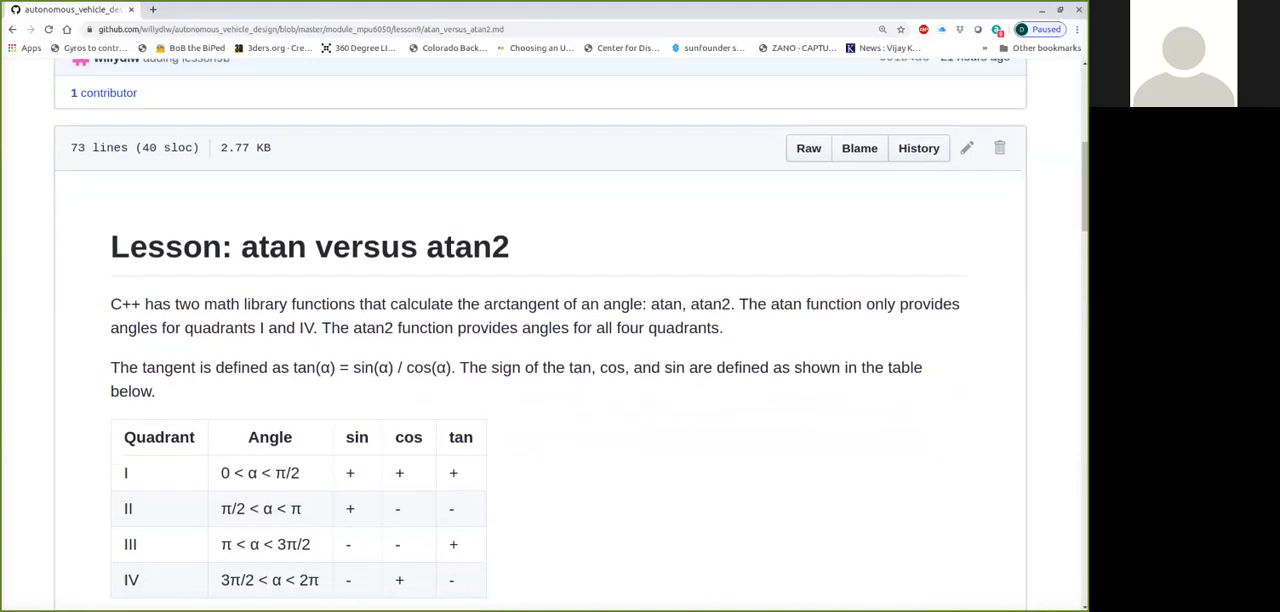
{"action": "scroll", "scroll_direction": "down", "scroll_amount": 3}
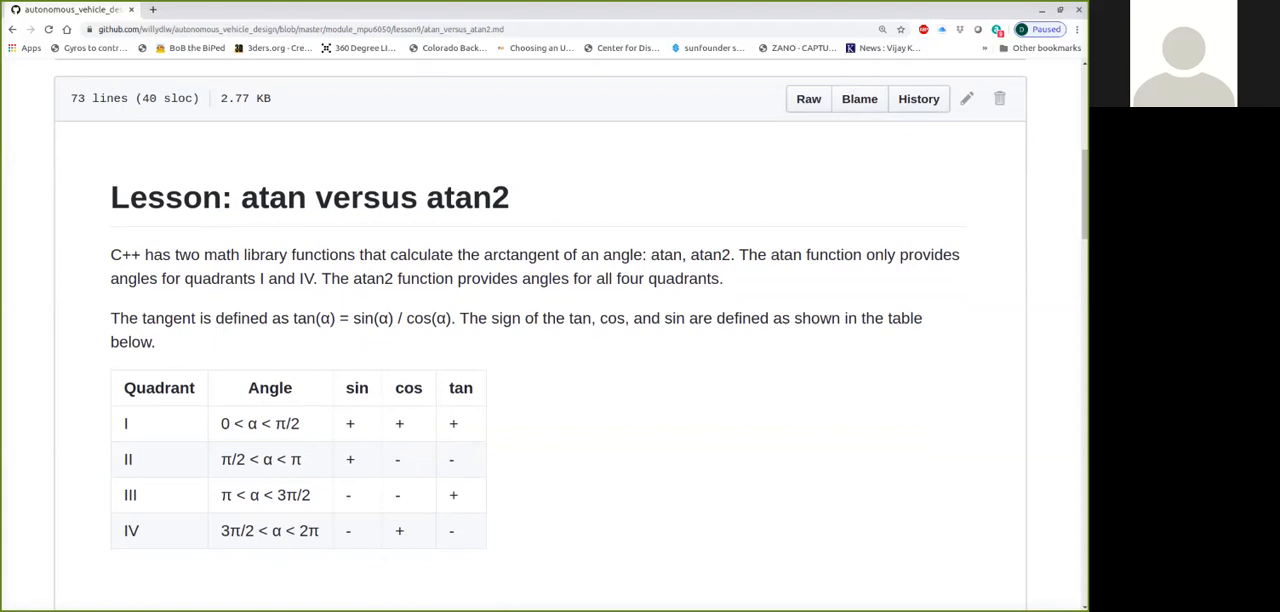
{"action": "scroll", "scroll_direction": "down", "scroll_amount": 3}
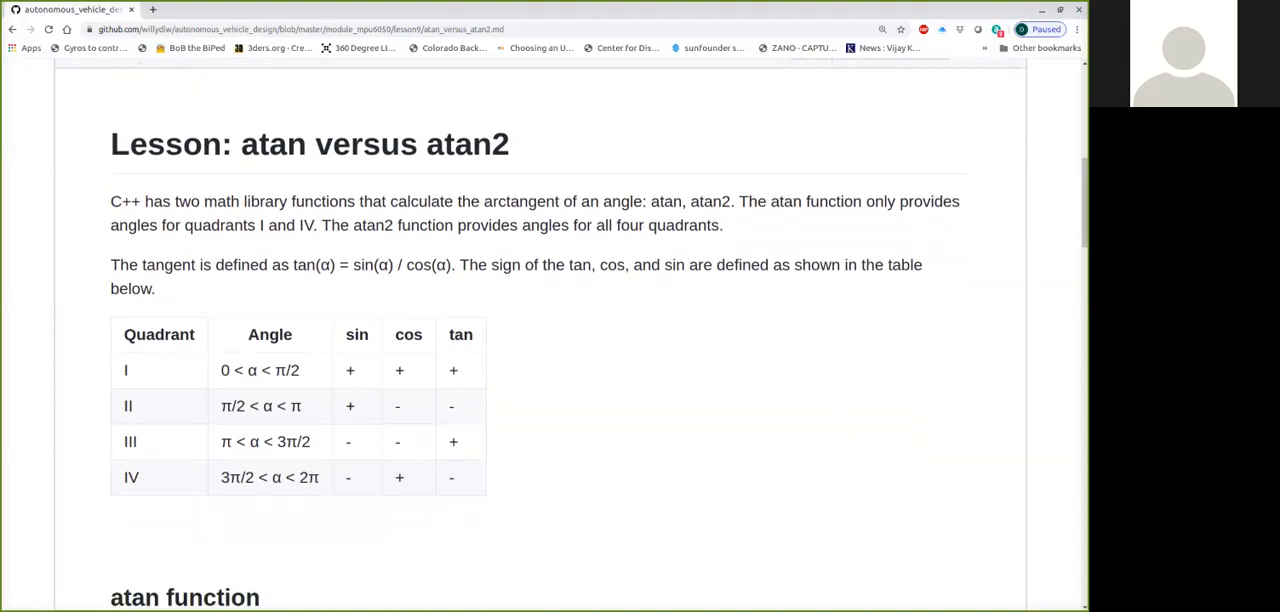
{"action": "scroll", "scroll_direction": "down", "scroll_amount": 3}
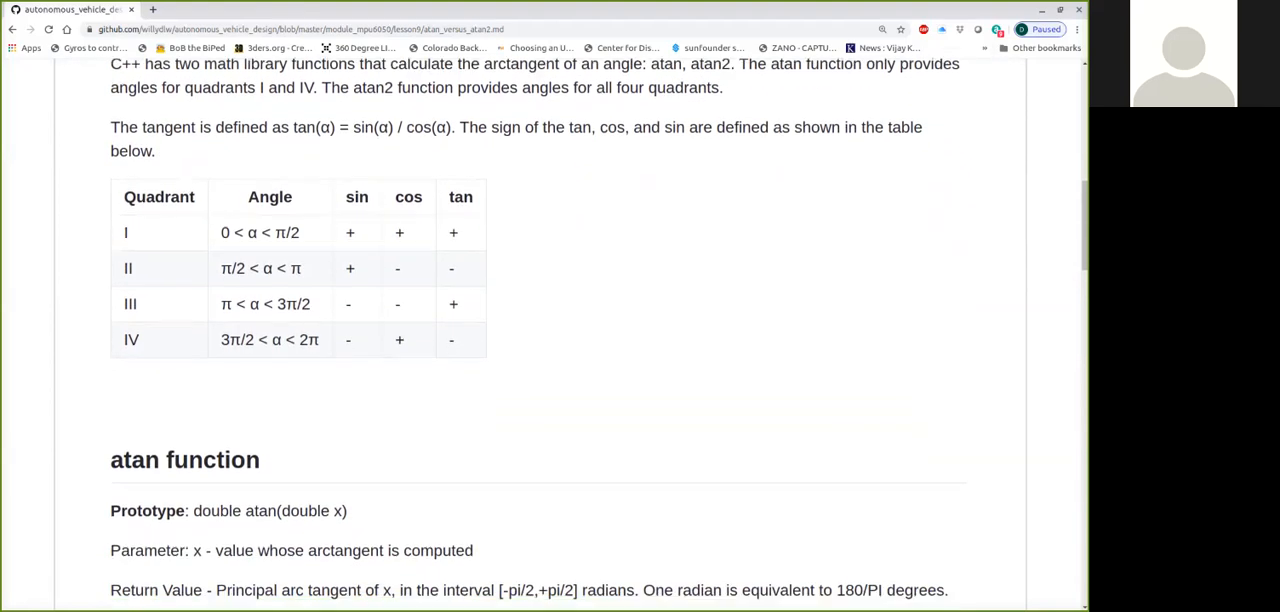
{"action": "scroll", "scroll_direction": "down", "scroll_amount": 3}
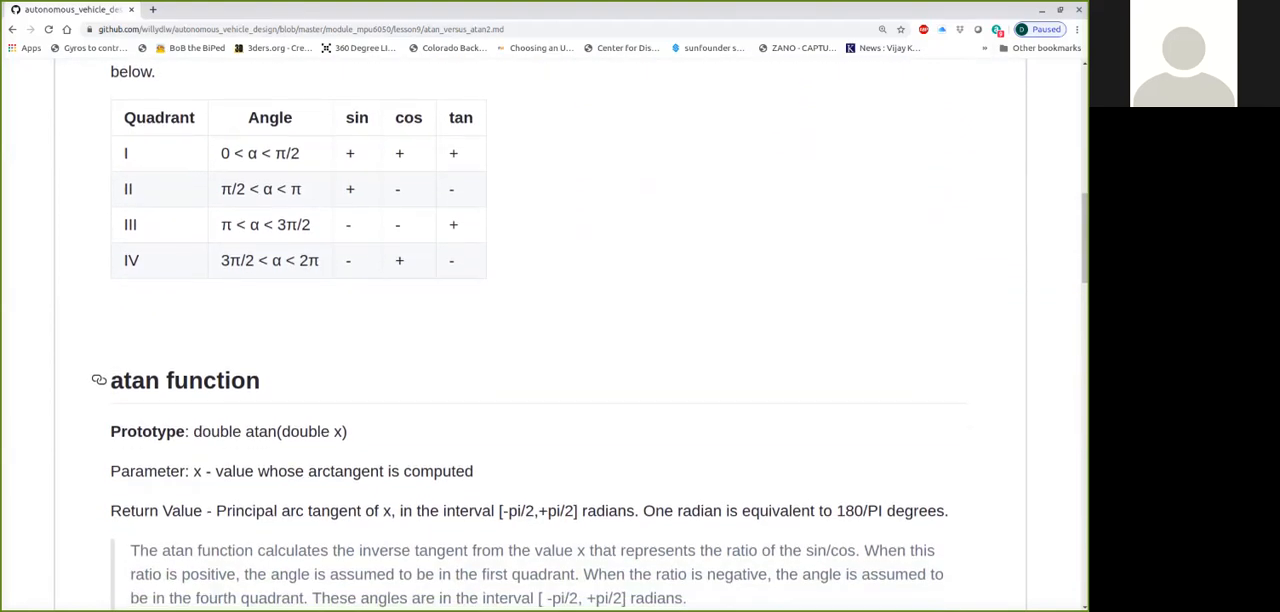
{"action": "scroll", "scroll_direction": "down", "scroll_amount": 3}
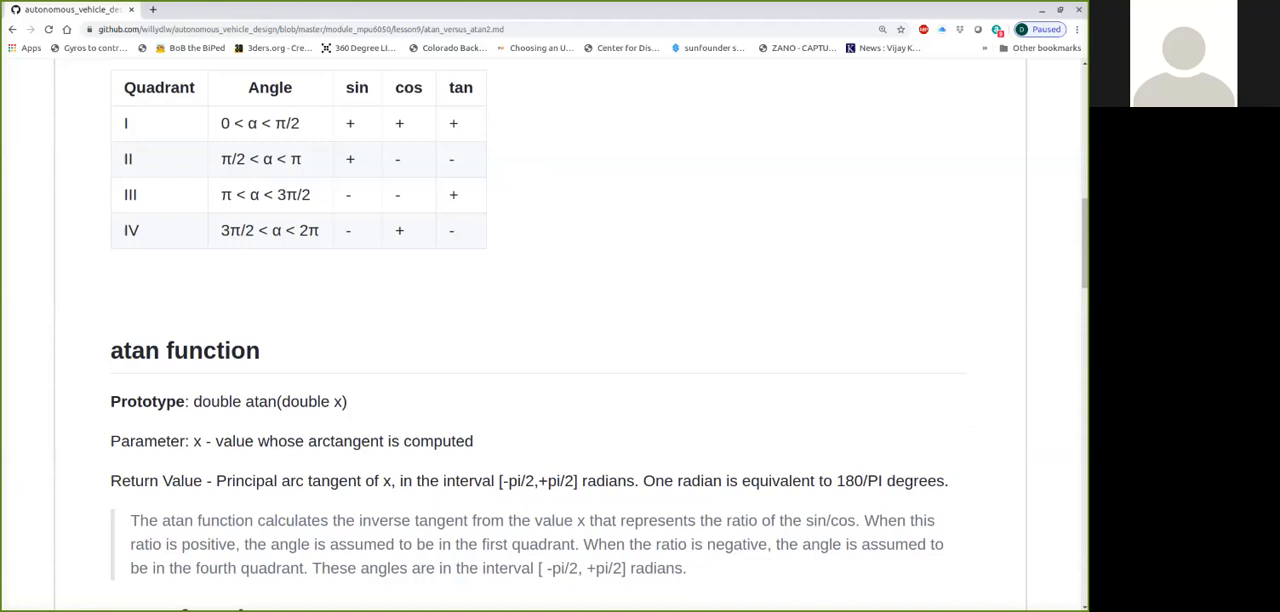
{"action": "scroll", "scroll_direction": "up", "scroll_amount": 3}
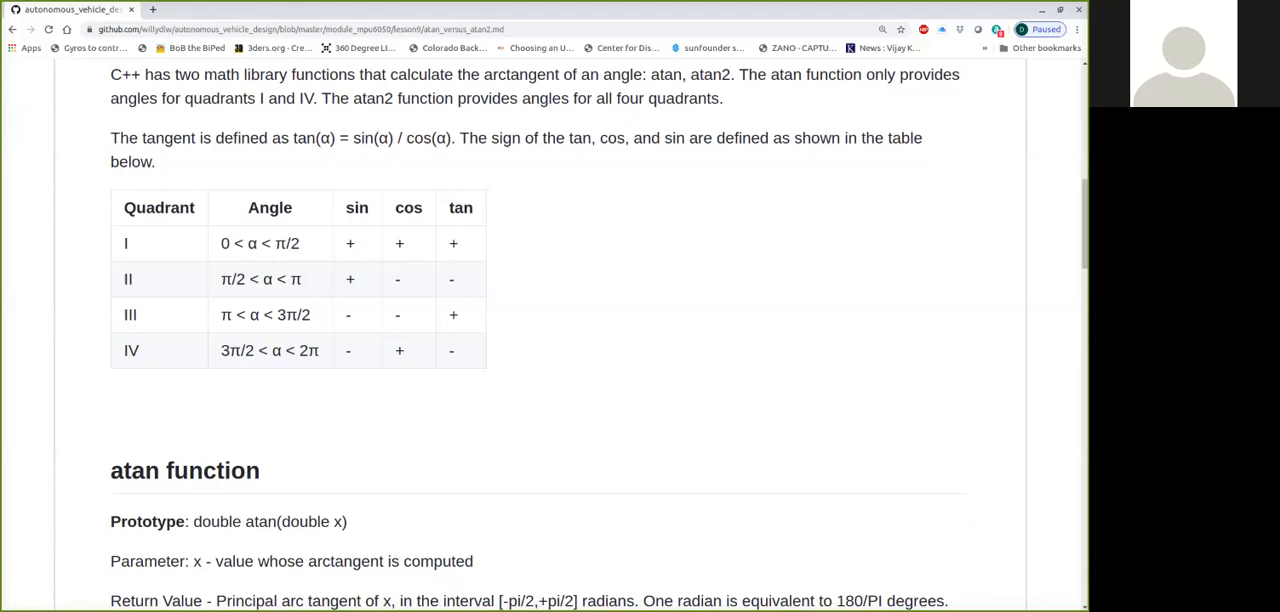
Scroll past the quadrant table to the atan note on first and fourth quadrants.
{"action": "scroll", "scroll_direction": "down", "scroll_amount": 3}
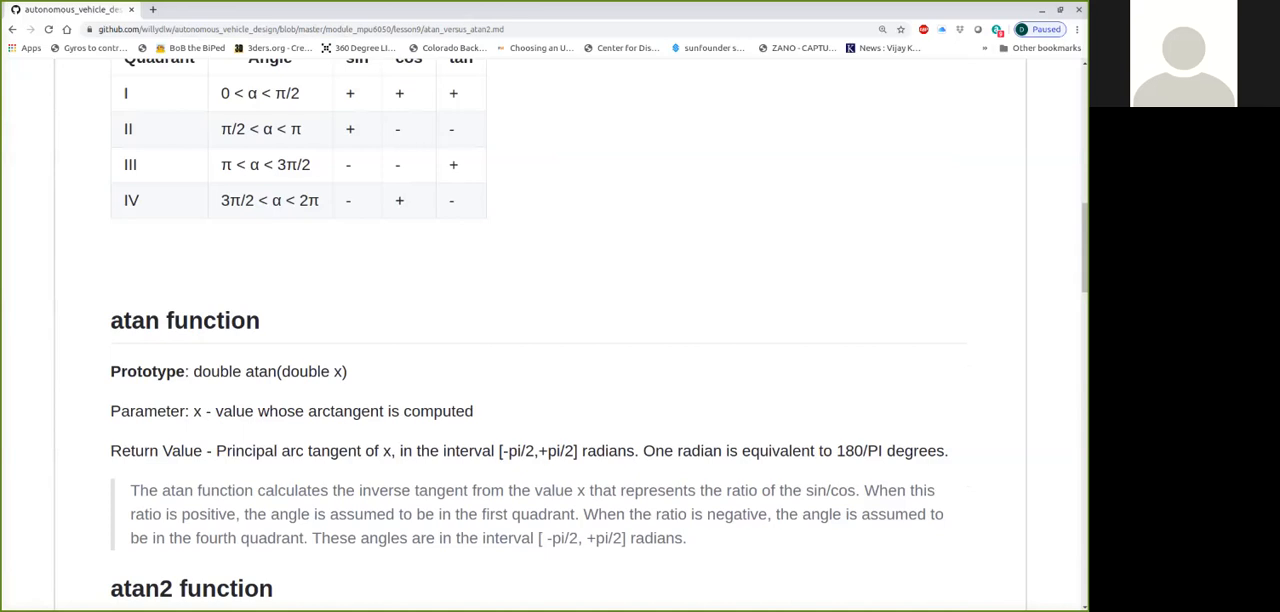
Scroll through the atan2 function section down to the atan_vs_atan2.ino output heading.
{"action": "scroll", "scroll_direction": "down", "scroll_amount": 3}
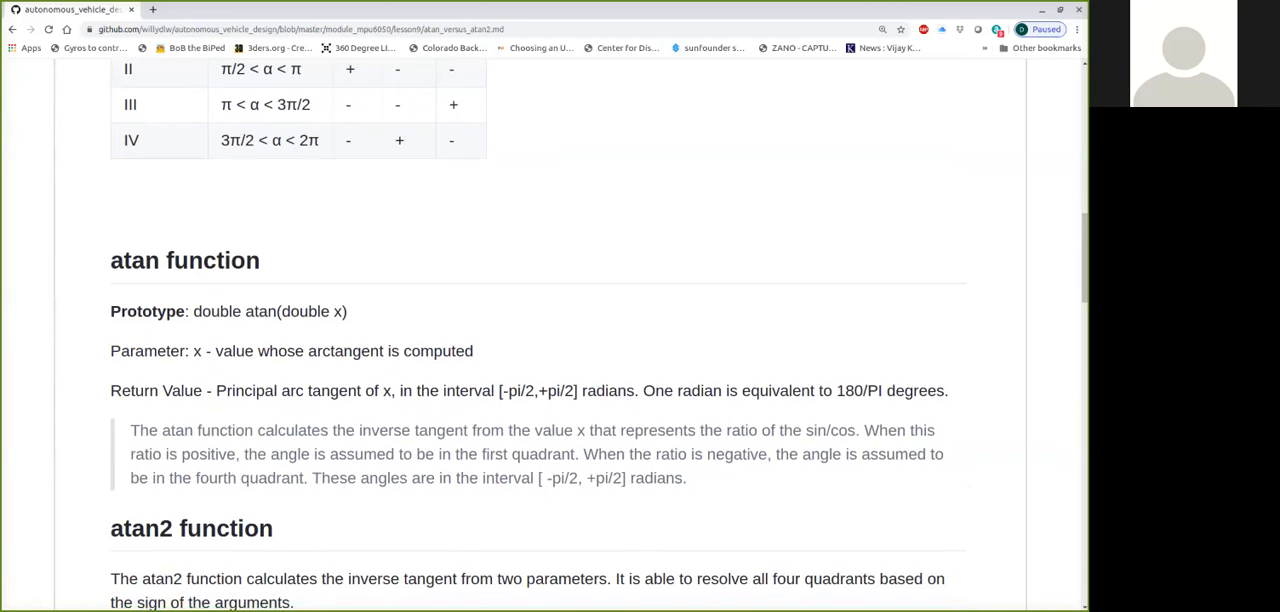
{"action": "scroll", "scroll_direction": "down", "scroll_amount": 3}
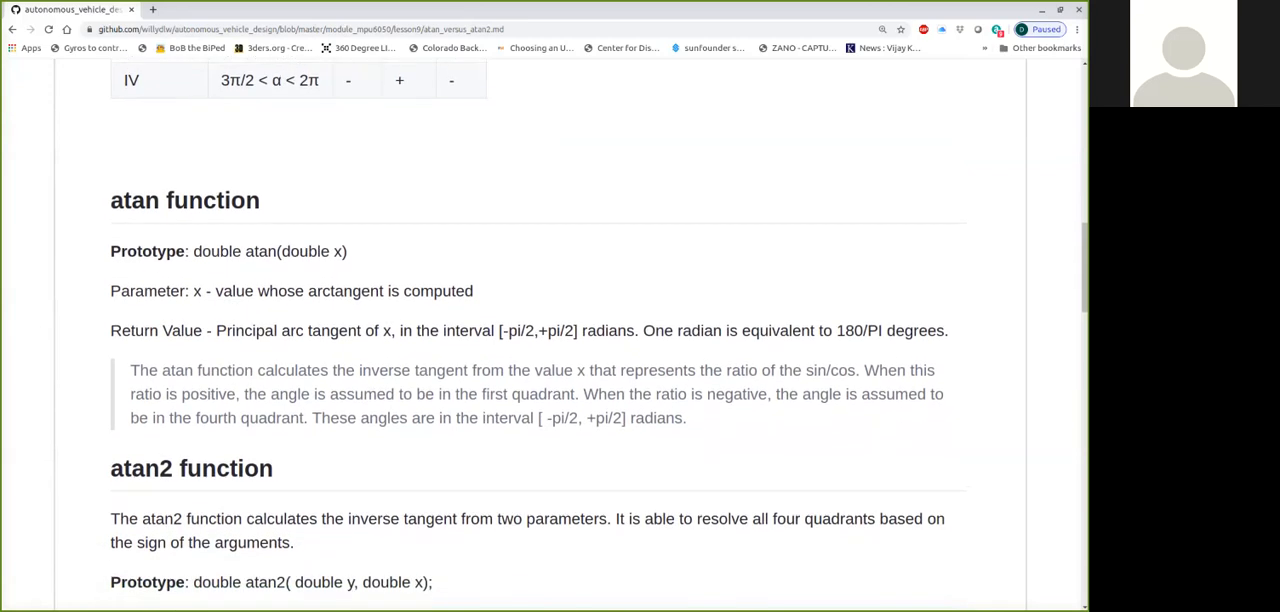
{"action": "scroll", "scroll_direction": "down", "scroll_amount": 3}
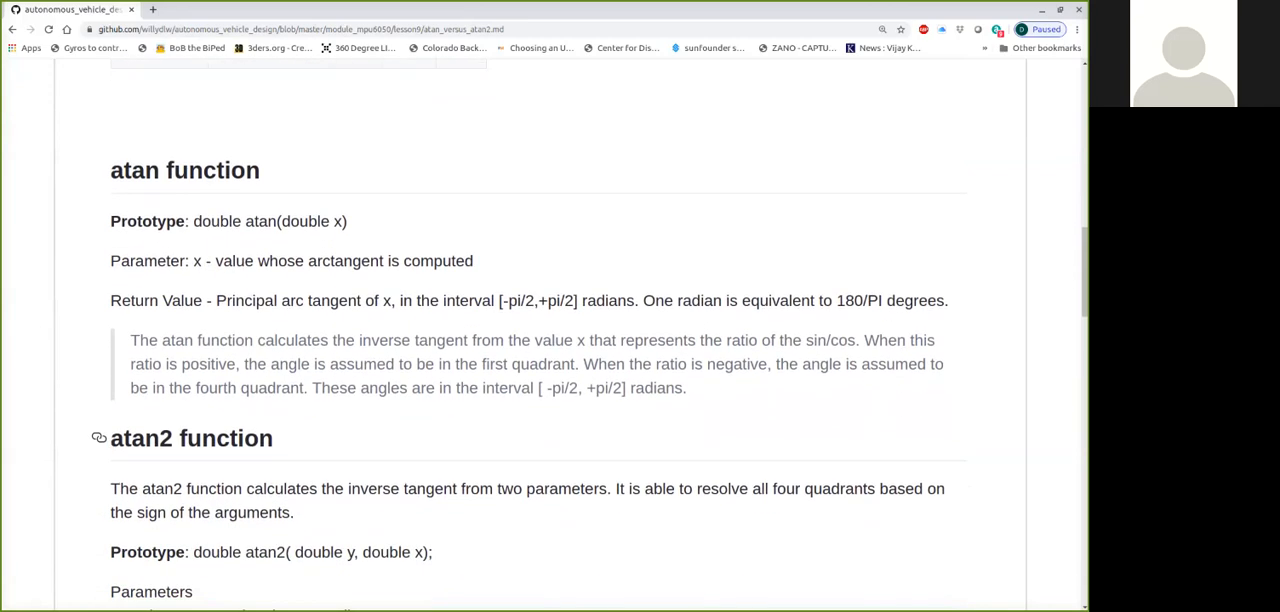
{"action": "scroll", "scroll_direction": "down", "scroll_amount": 3}
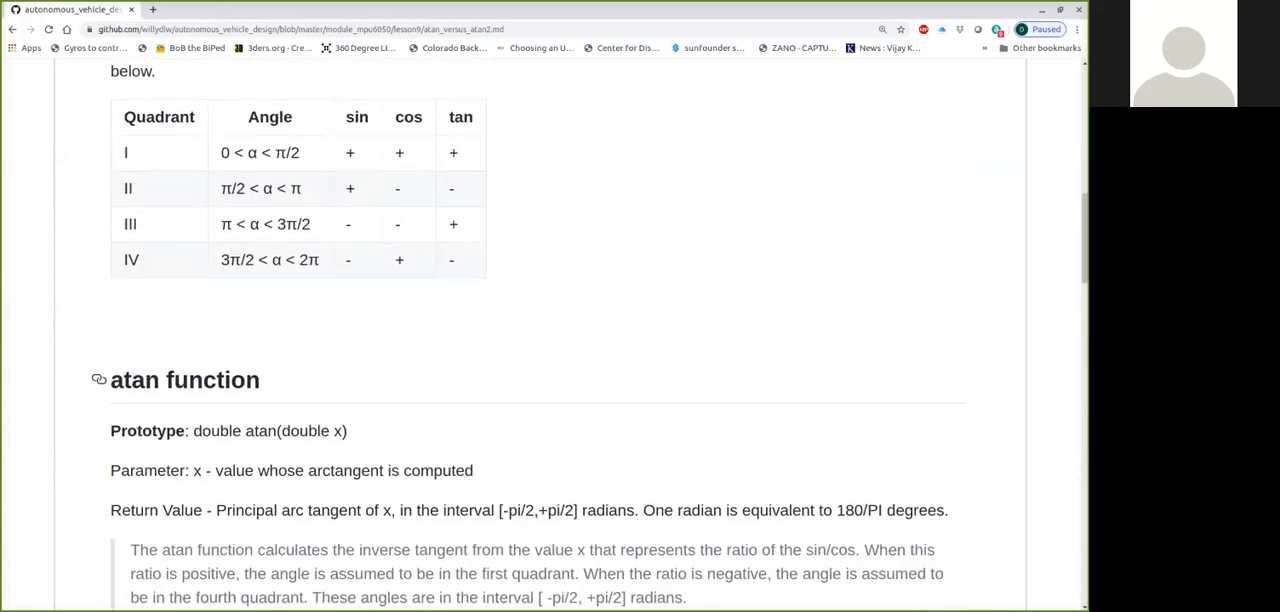
{"action": "scroll", "scroll_direction": "down", "scroll_amount": 3}
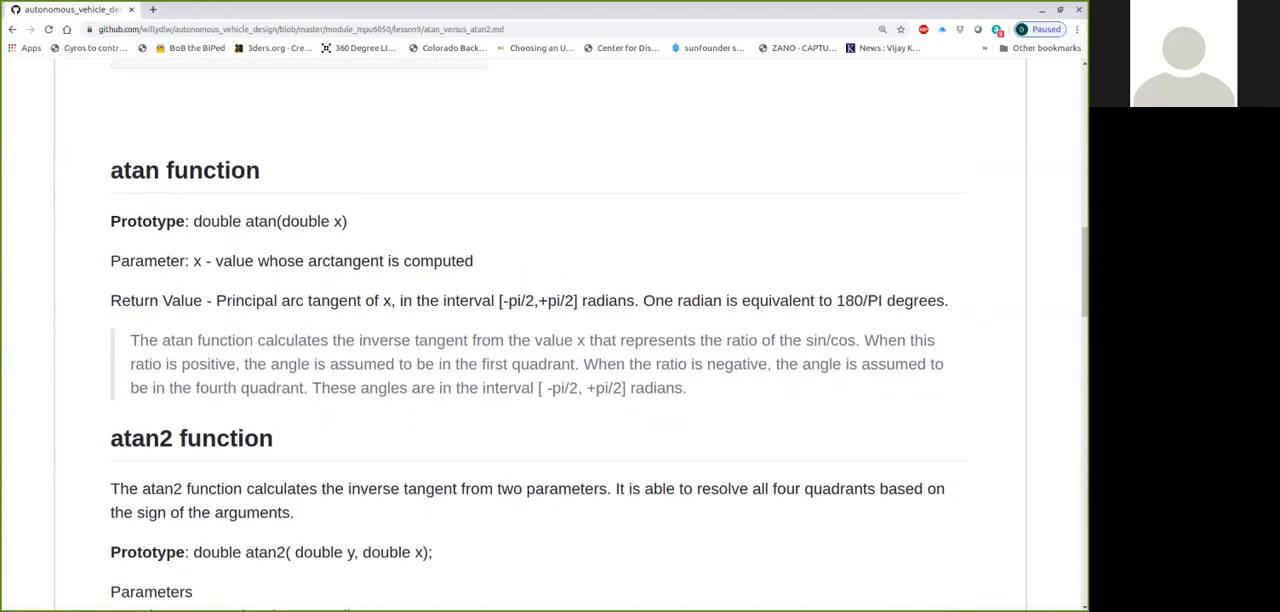
{"action": "scroll", "scroll_direction": "down", "scroll_amount": 3}
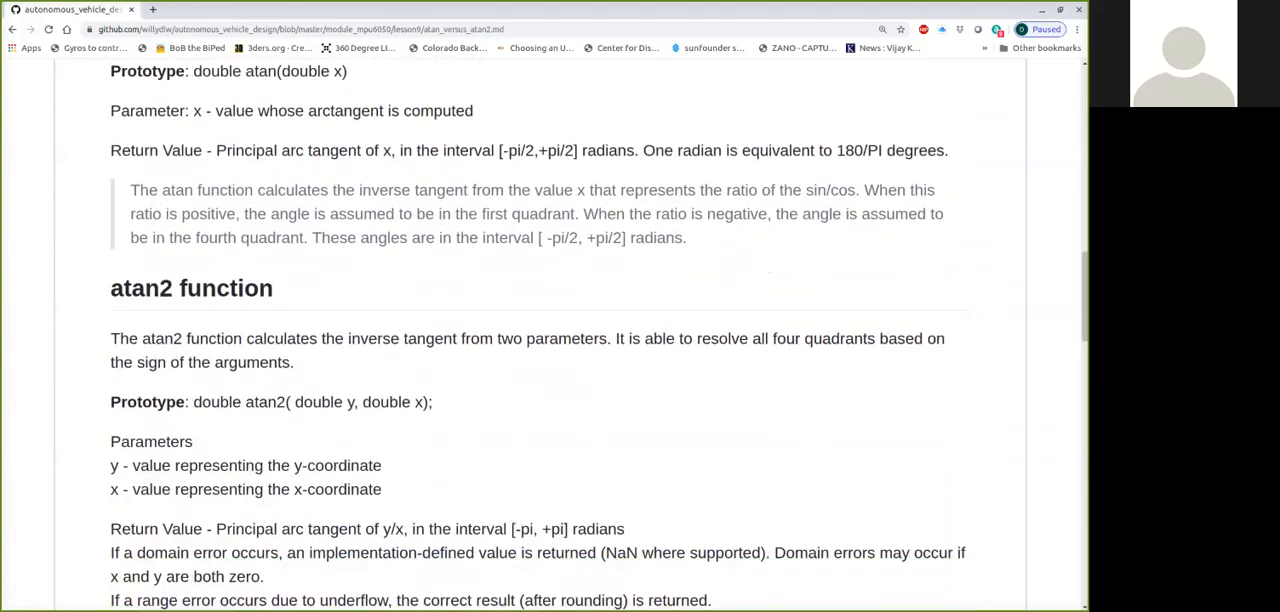
{"action": "scroll", "scroll_direction": "down", "scroll_amount": 3}
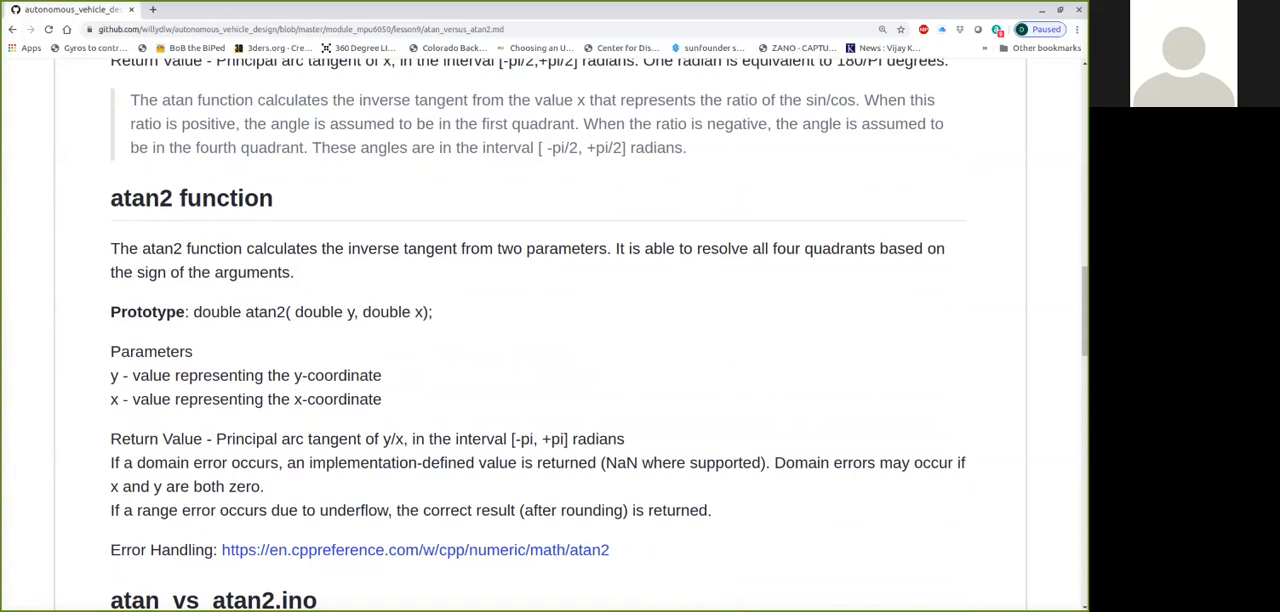
{"action": "scroll", "scroll_direction": "up", "scroll_amount": 3}
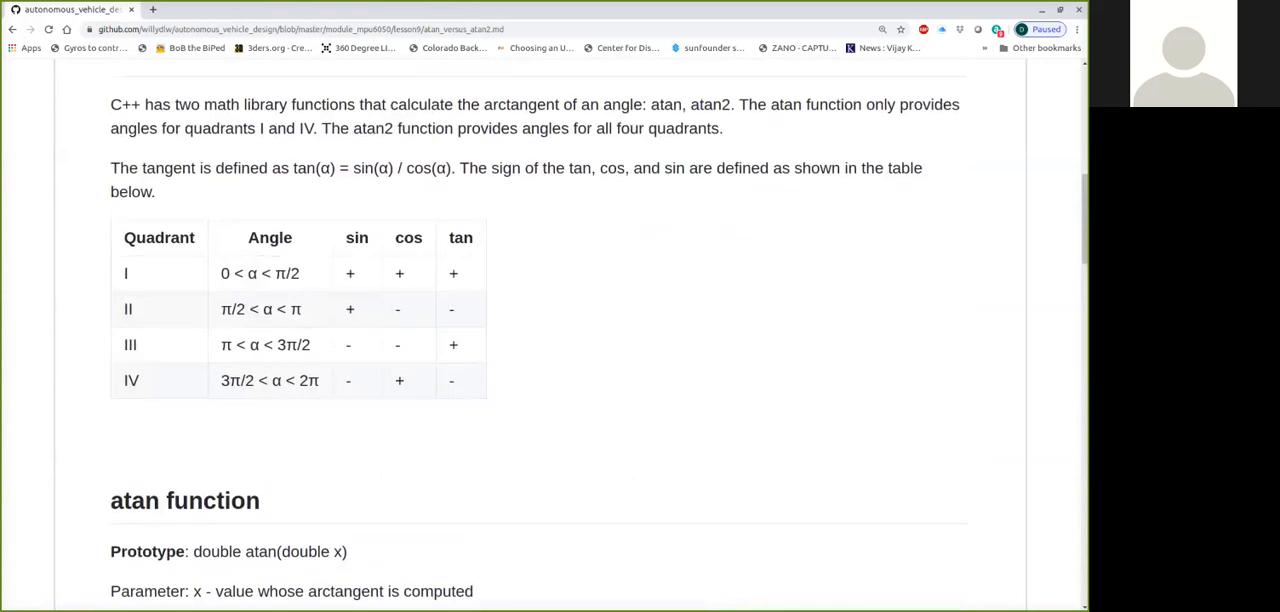
{"action": "scroll", "scroll_direction": "down", "scroll_amount": 3}
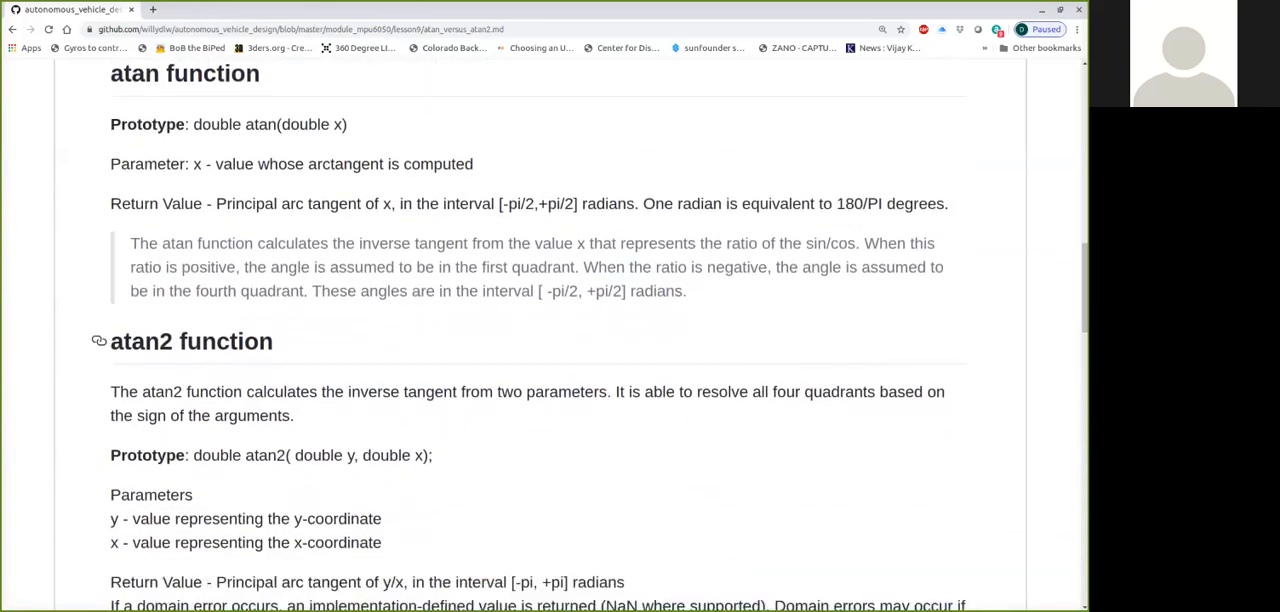
{"action": "scroll", "scroll_direction": "down", "scroll_amount": 3}
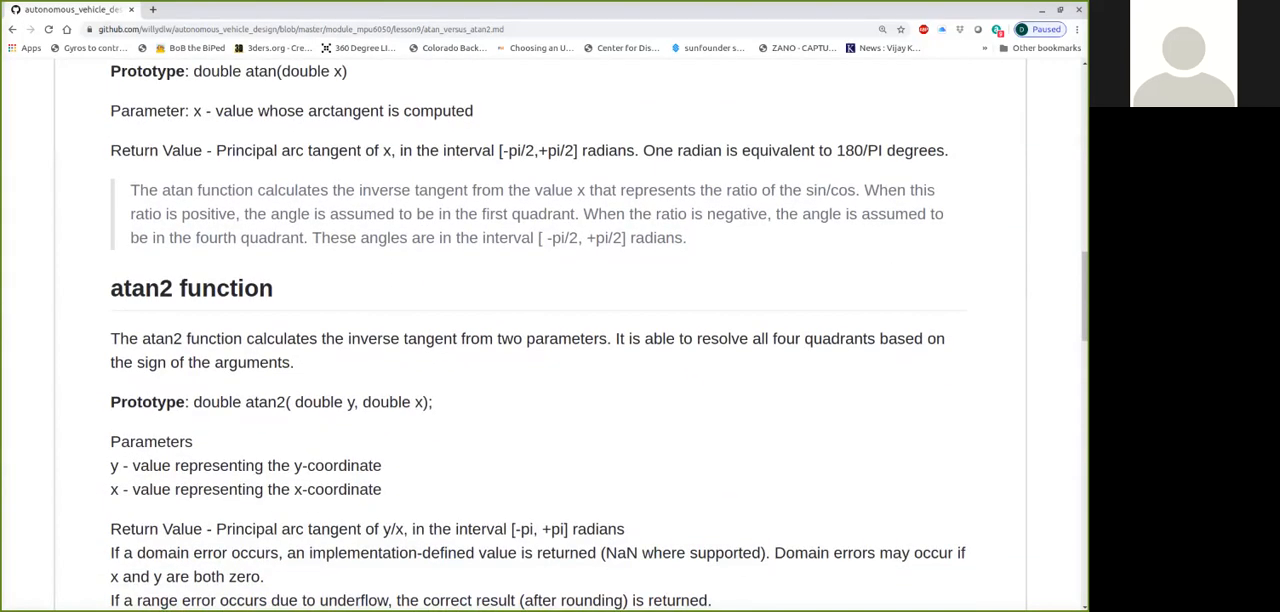
{"action": "scroll", "scroll_direction": "down", "scroll_amount": 3}
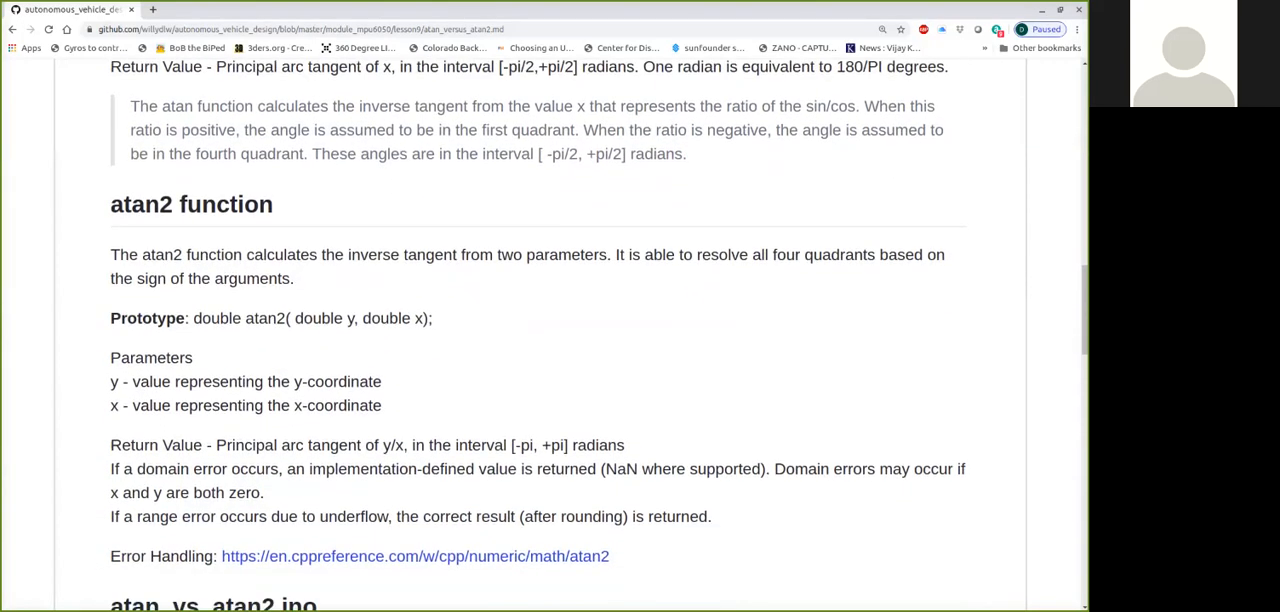
{"action": "scroll", "scroll_direction": "down", "scroll_amount": 3}
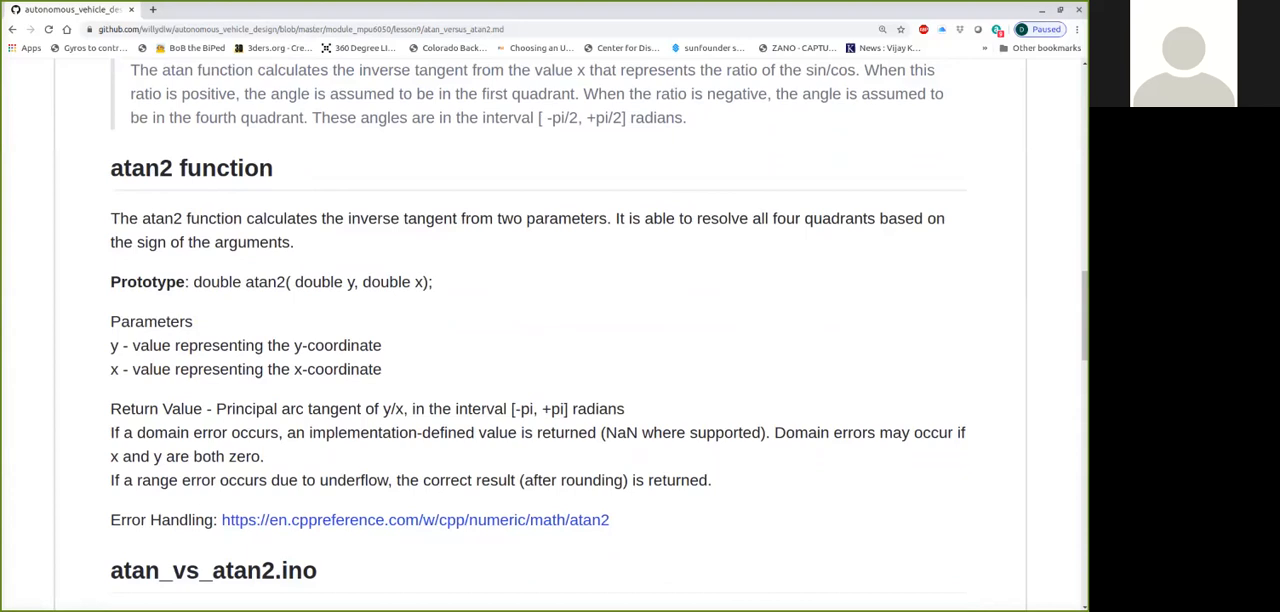
{"action": "scroll", "scroll_direction": "down", "scroll_amount": 3}
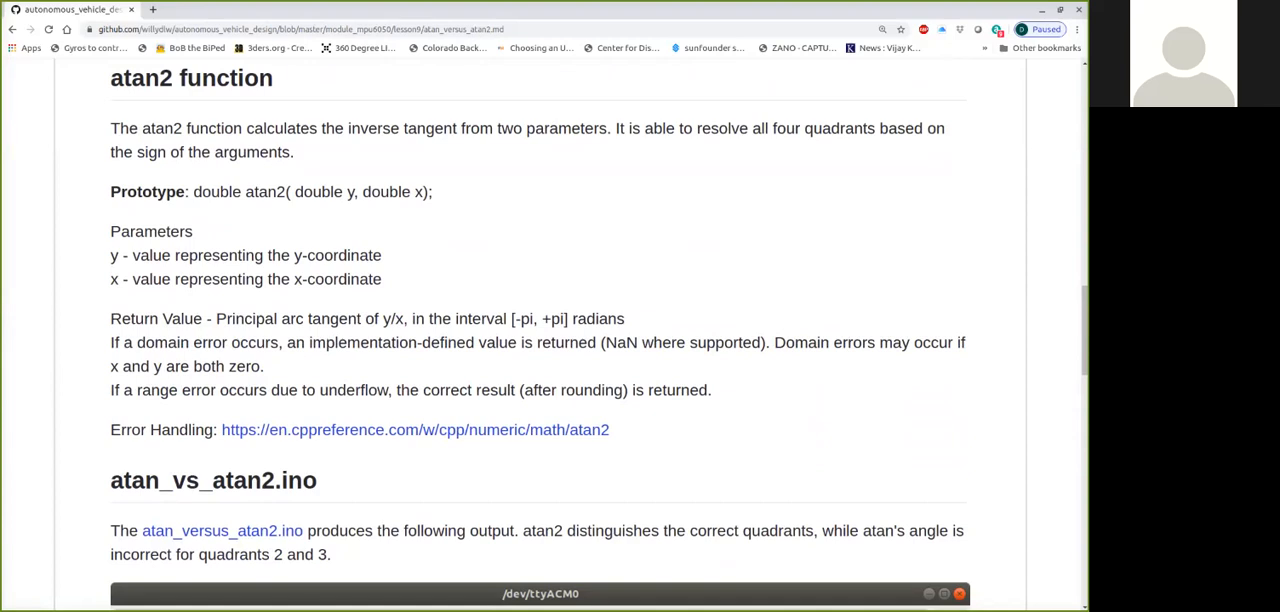
{"action": "scroll", "scroll_direction": "down", "scroll_amount": 3}
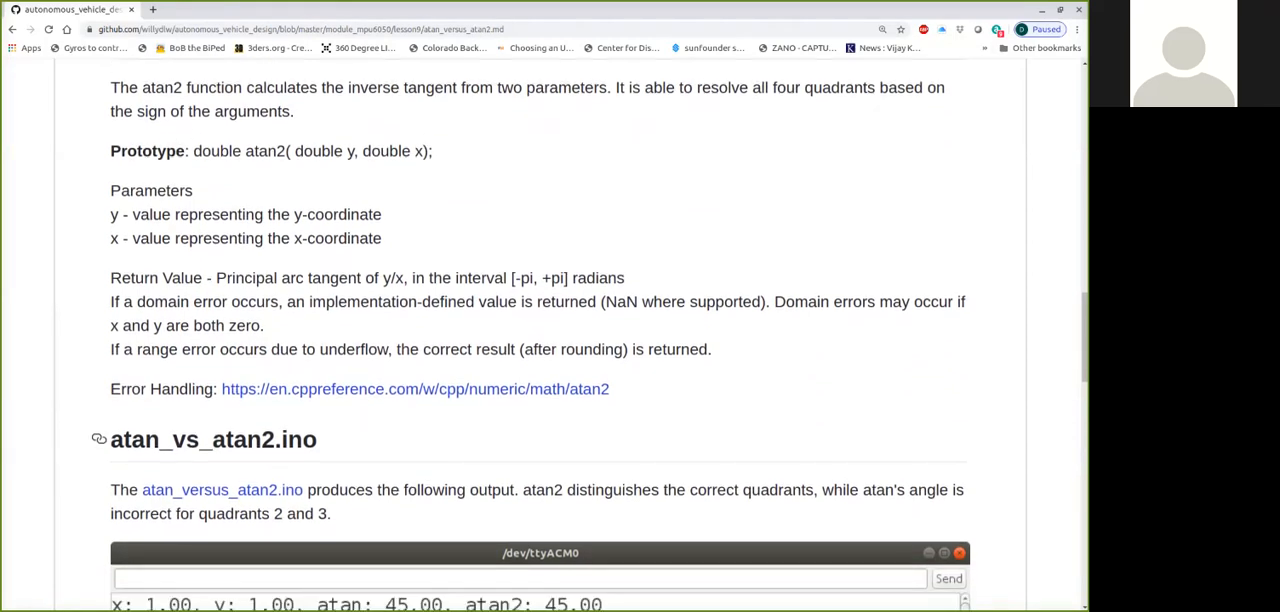
{"action": "scroll", "scroll_direction": "down", "scroll_amount": 3}
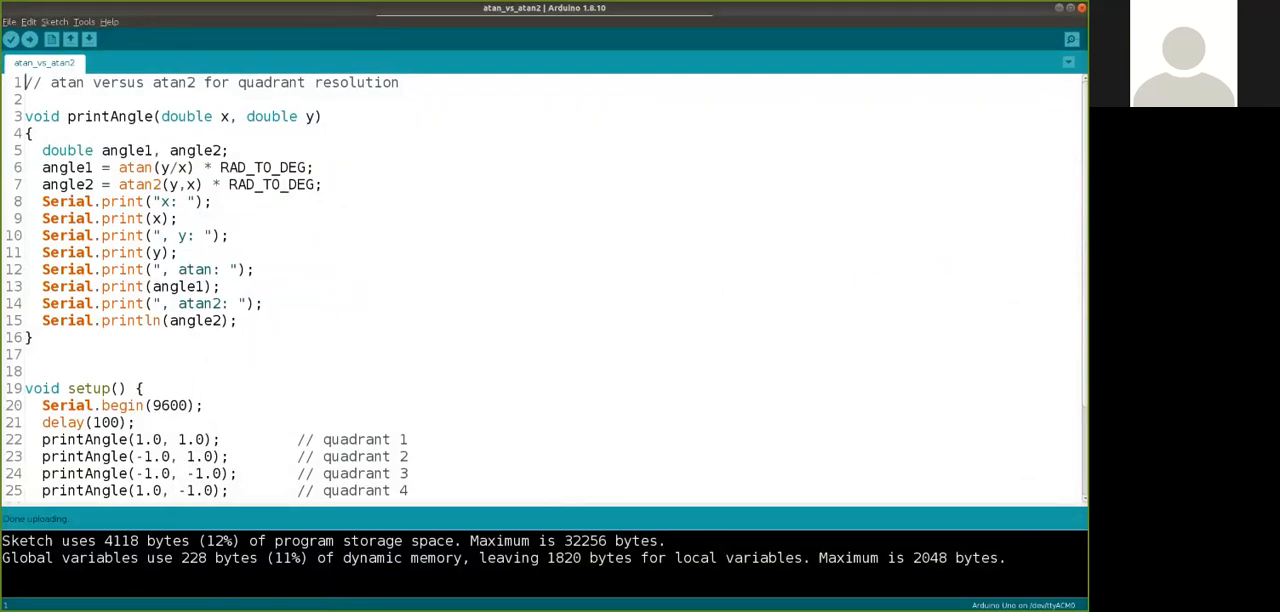
Upload the atan_vs_atan2 quadrant sketch to the board and open the Serial Monitor.
{"action": "scroll", "scroll_direction": "down", "scroll_amount": 3}
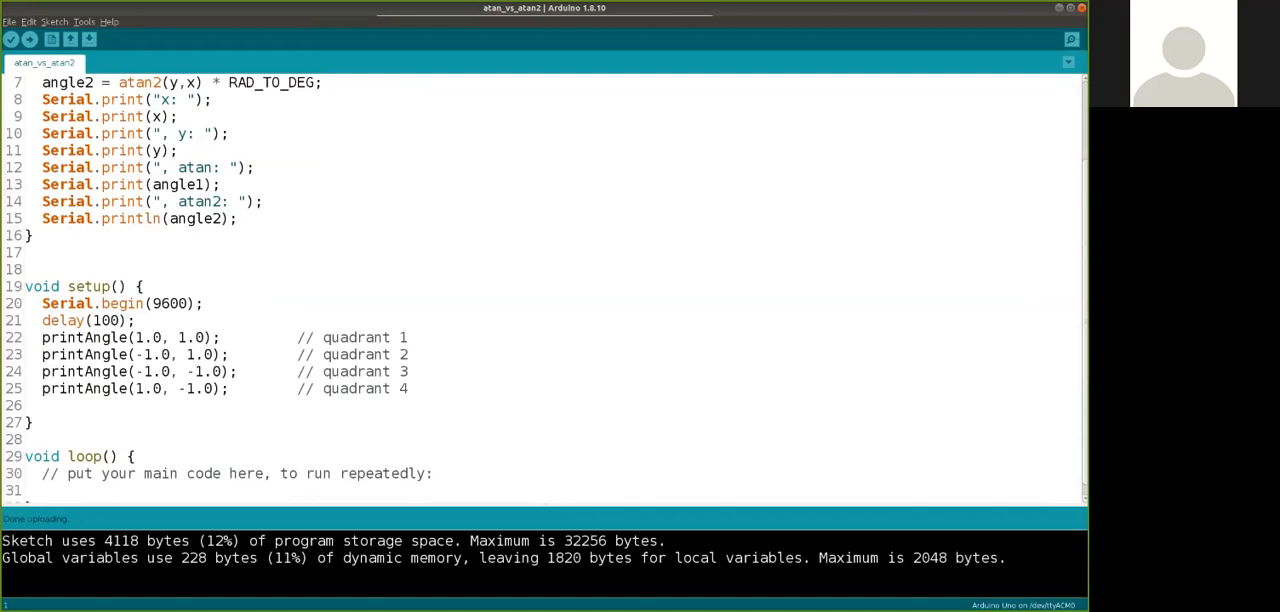
{"action": "left_click", "coordinate": [29, 39]}
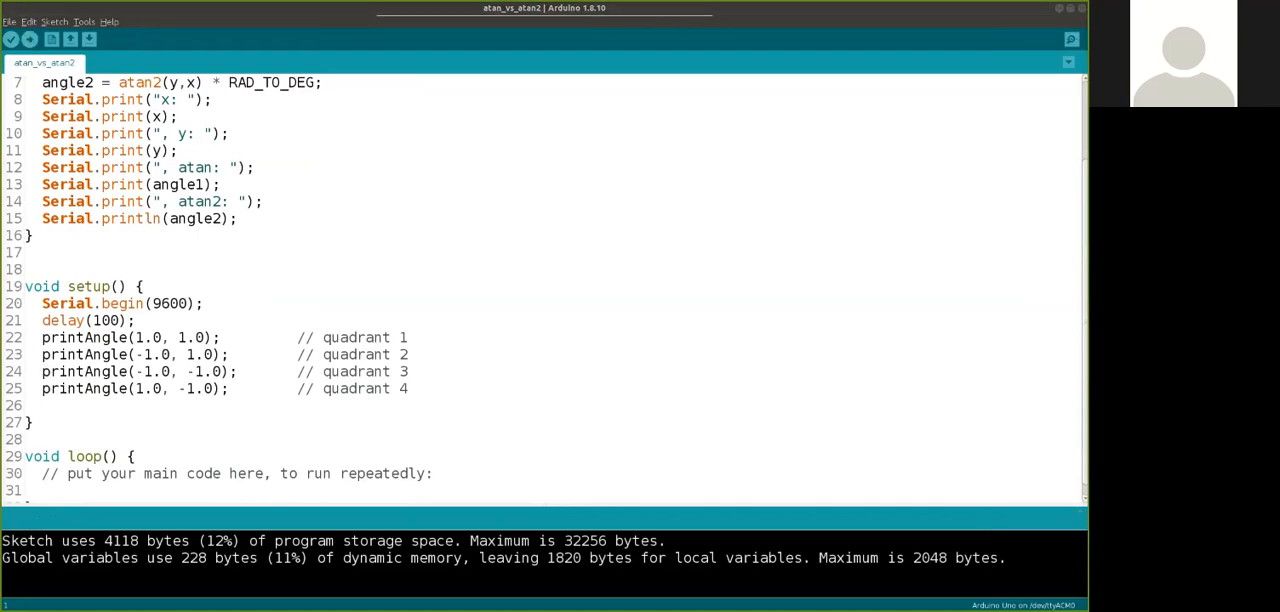
{"action": "left_click", "coordinate": [1070, 39]}
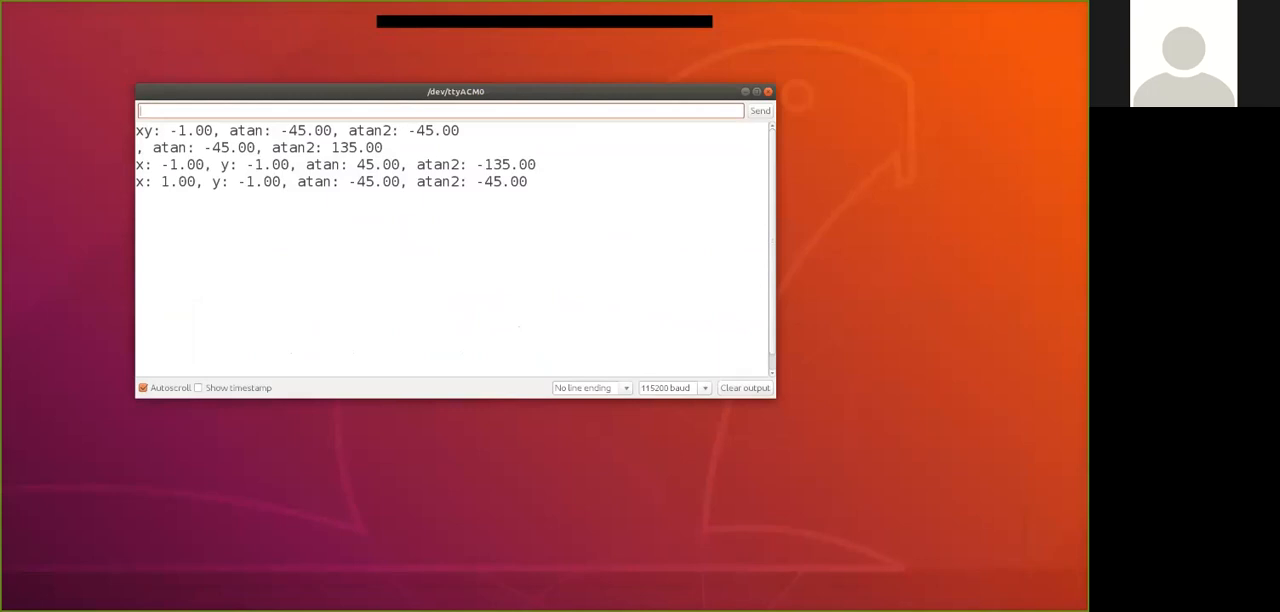
Switch the Serial Monitor to 9600 baud, read the quadrant results, then close it.
{"action": "left_click", "coordinate": [703, 387]}
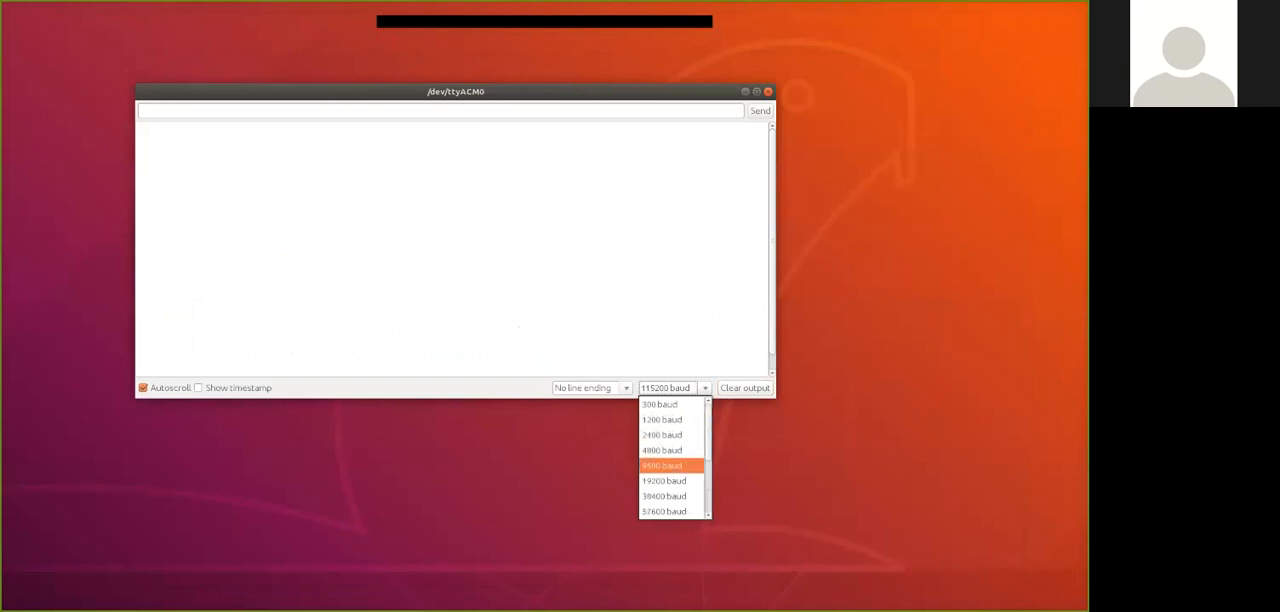
{"action": "left_click", "coordinate": [661, 465]}
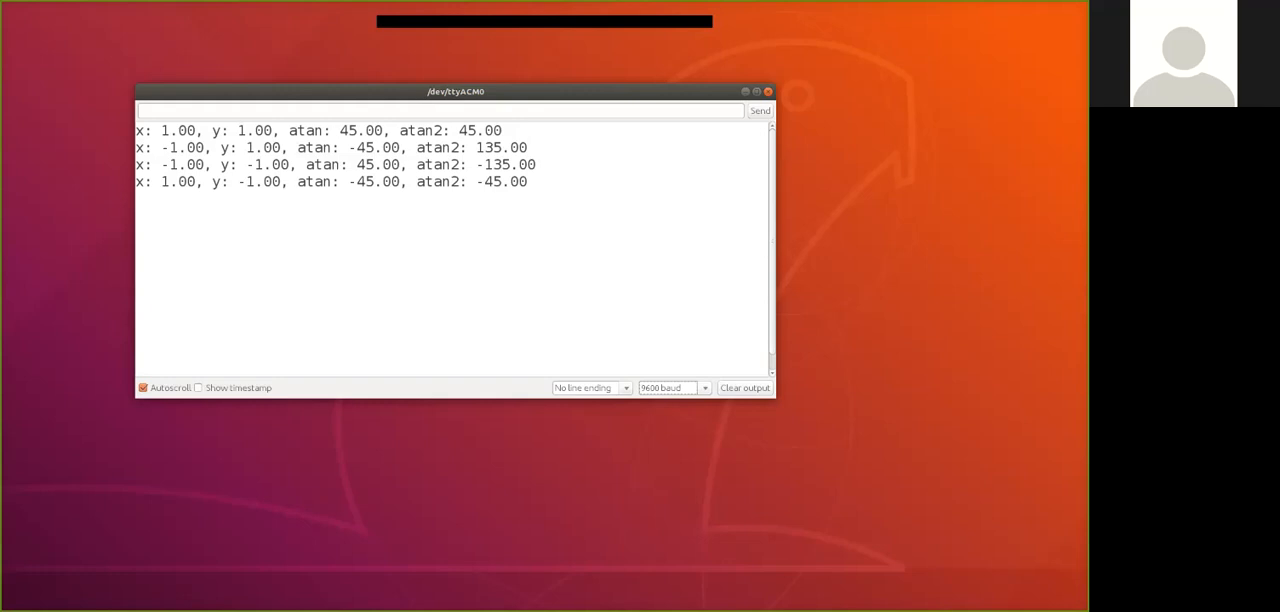
{"action": "left_click", "coordinate": [767, 91]}
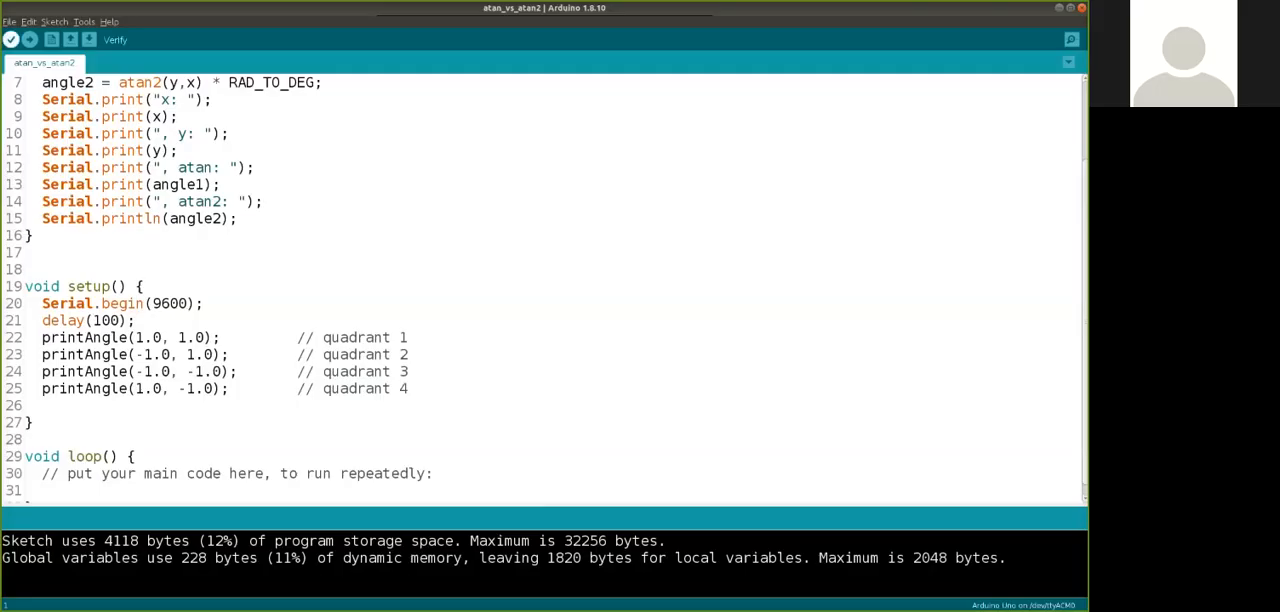
Open atan_vs_atan2_undefined from lesson9 and enter the Serial.print(", atan2: "); line.
{"action": "left_click", "coordinate": [9, 21]}
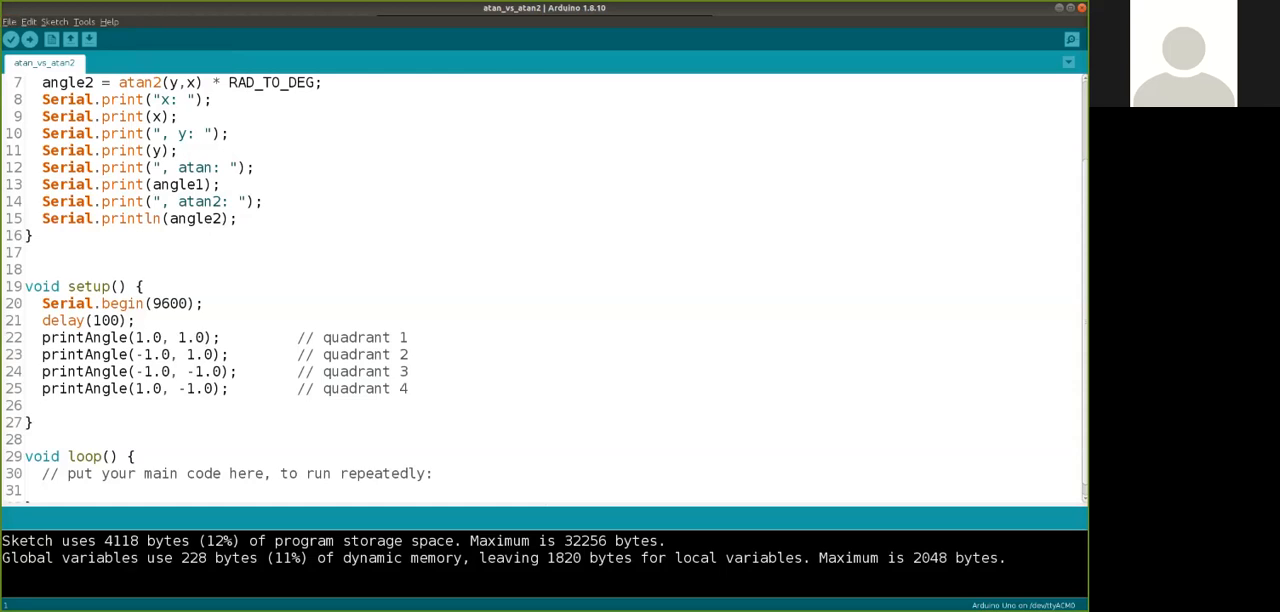
{"action": "left_click", "coordinate": [50, 39]}
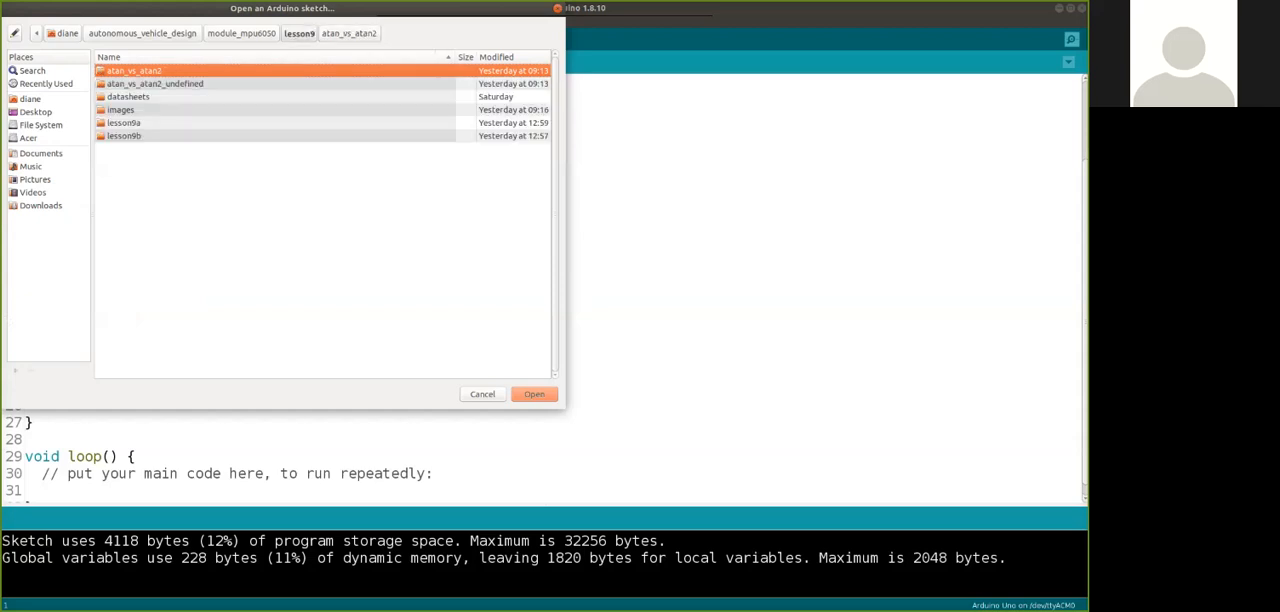
{"action": "left_click", "coordinate": [534, 393]}
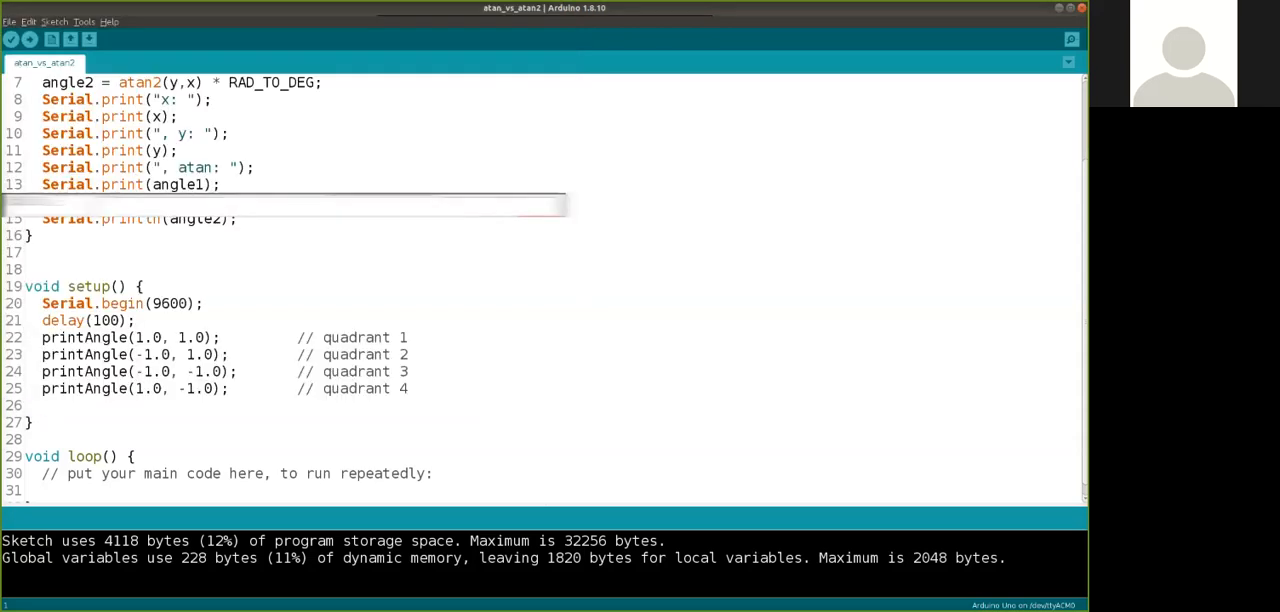
{"action": "type", "text": "Serial.print(\", atan2: \");"}
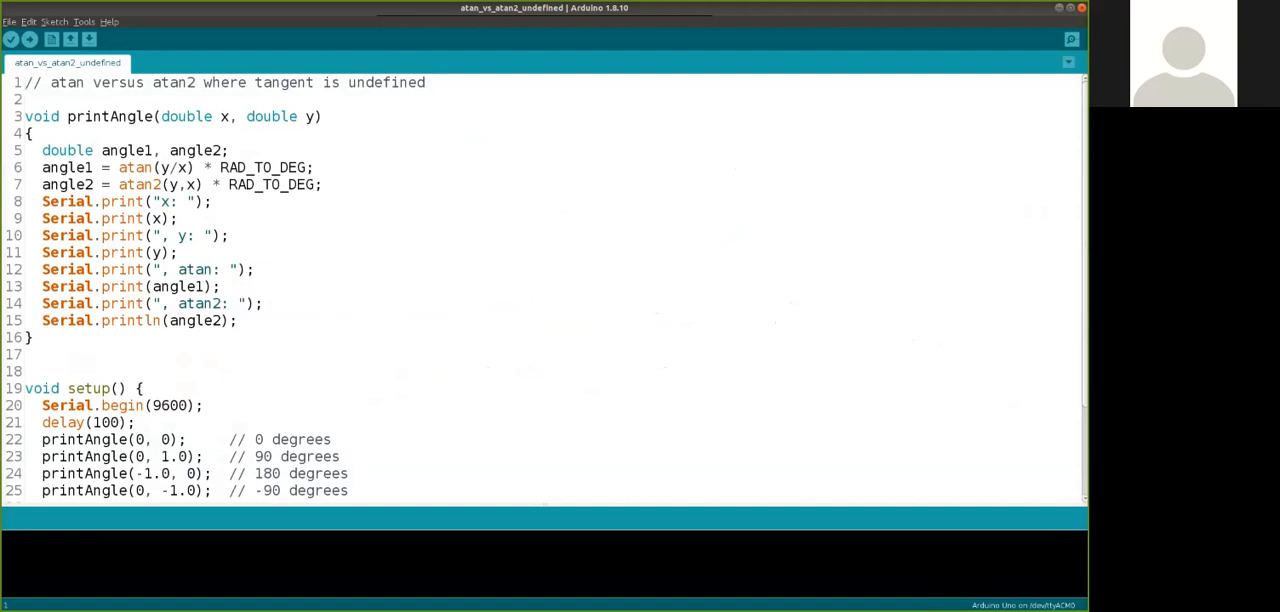
Upload the 0, 90, 180 and -90 degree test sketch and open the Serial Monitor.
{"action": "scroll", "scroll_direction": "down", "scroll_amount": 3}
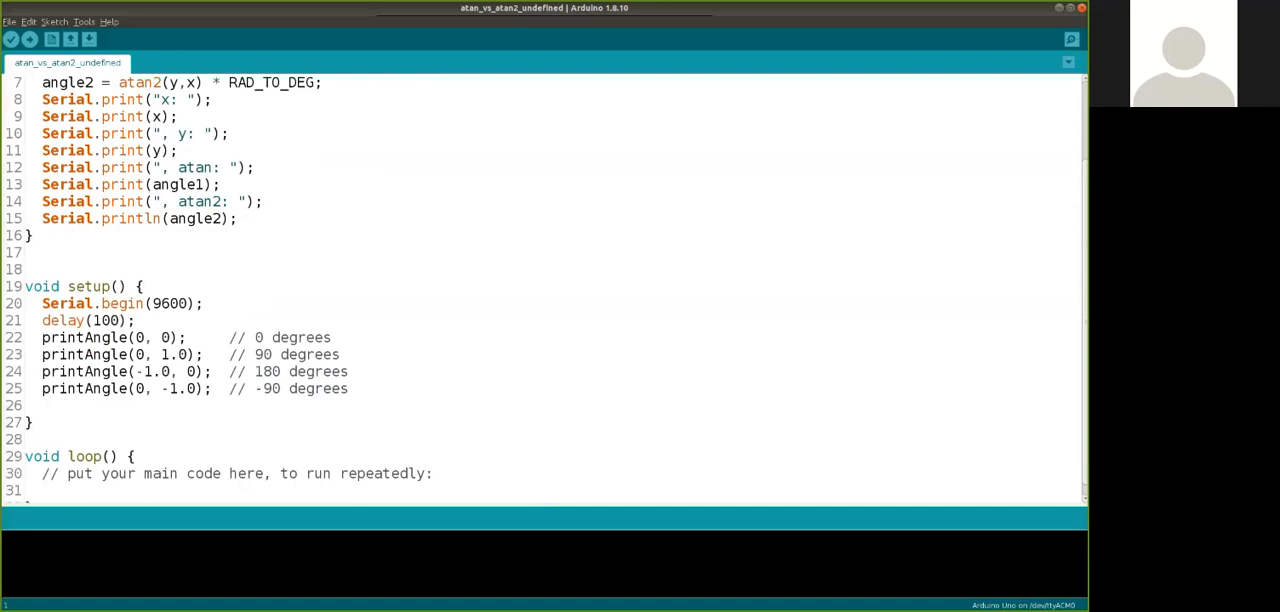
{"action": "left_click", "coordinate": [29, 39]}
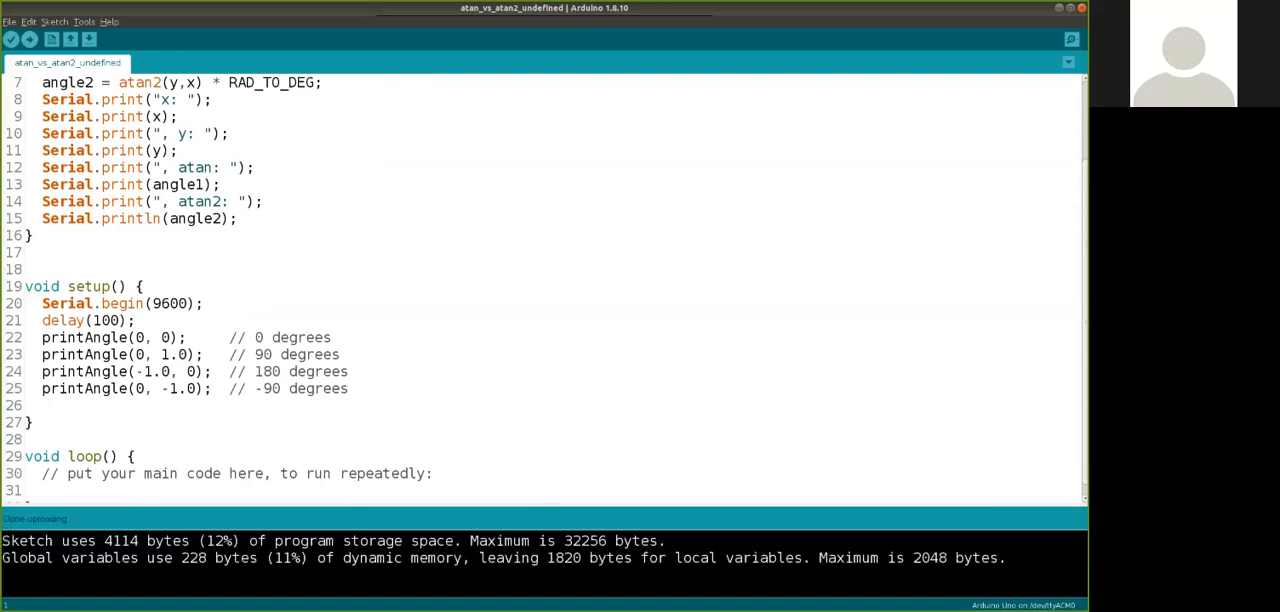
{"action": "left_click", "coordinate": [1071, 39]}
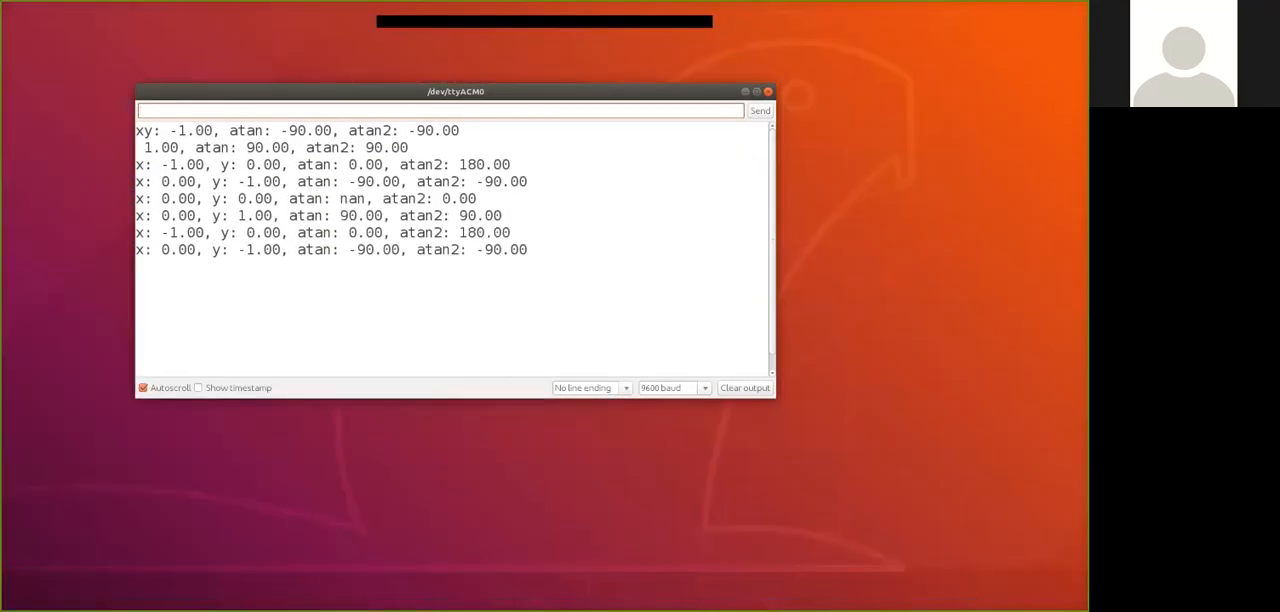
Clear the undefined-tangent angle results from the Serial Monitor output.
{"action": "left_click", "coordinate": [744, 387]}
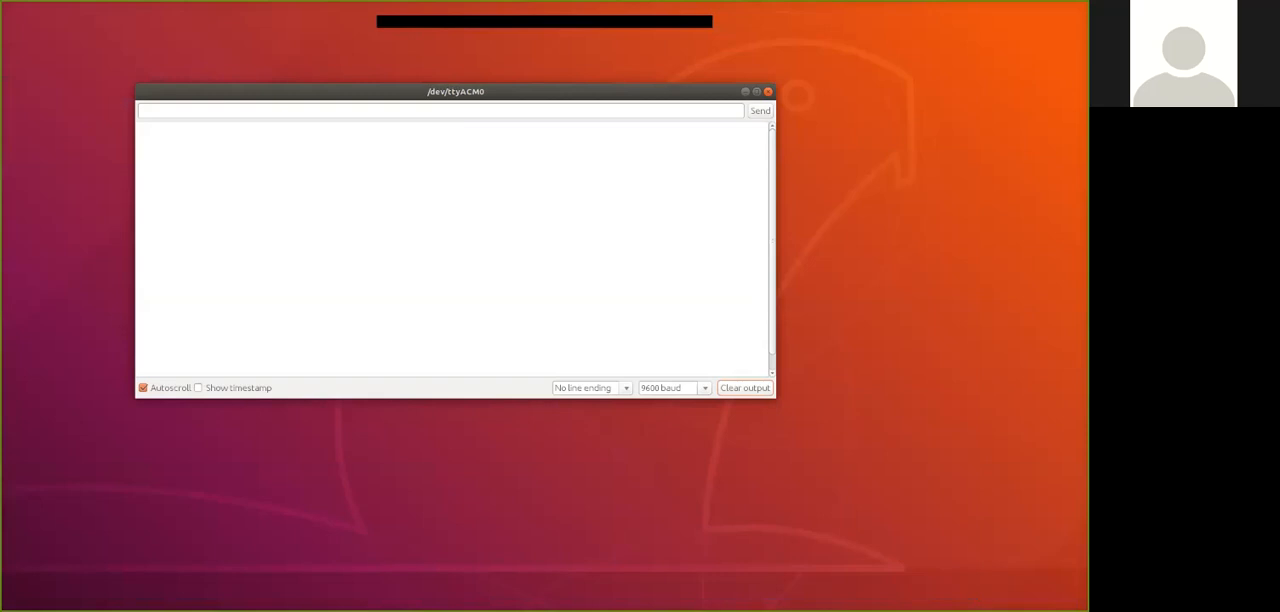